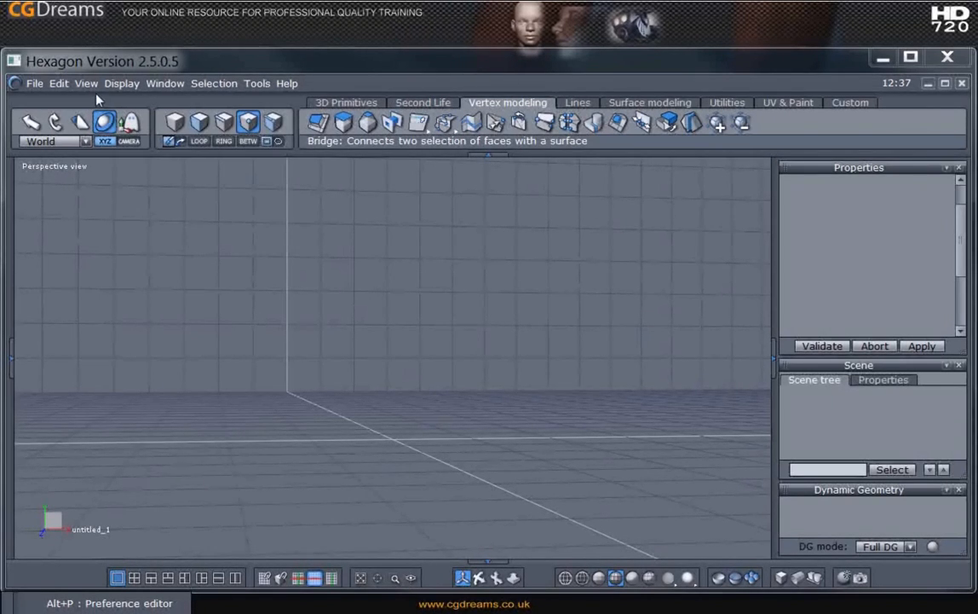
Open the Preference editor from the Edit menu.
left_click(58, 86)
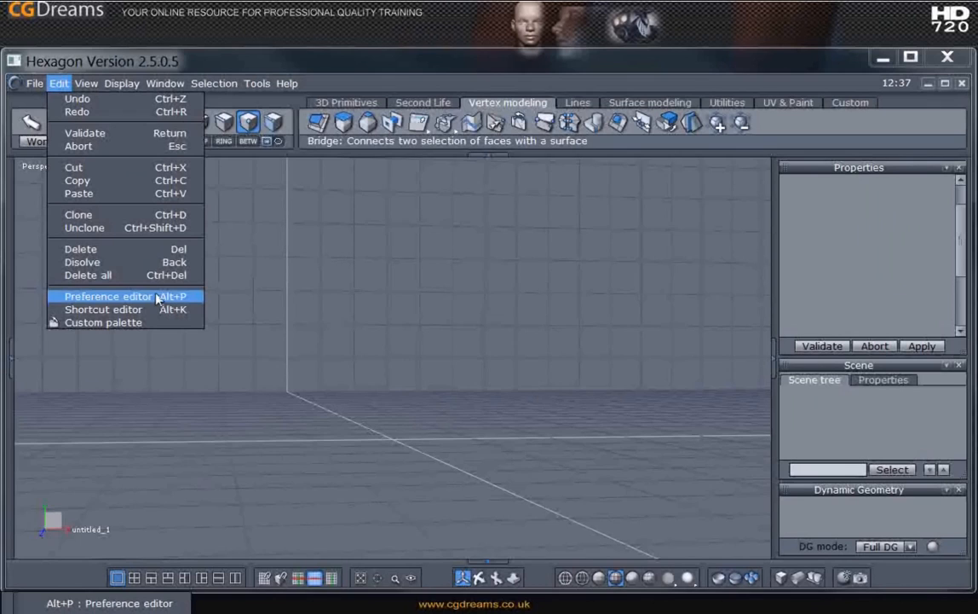
left_click(108, 297)
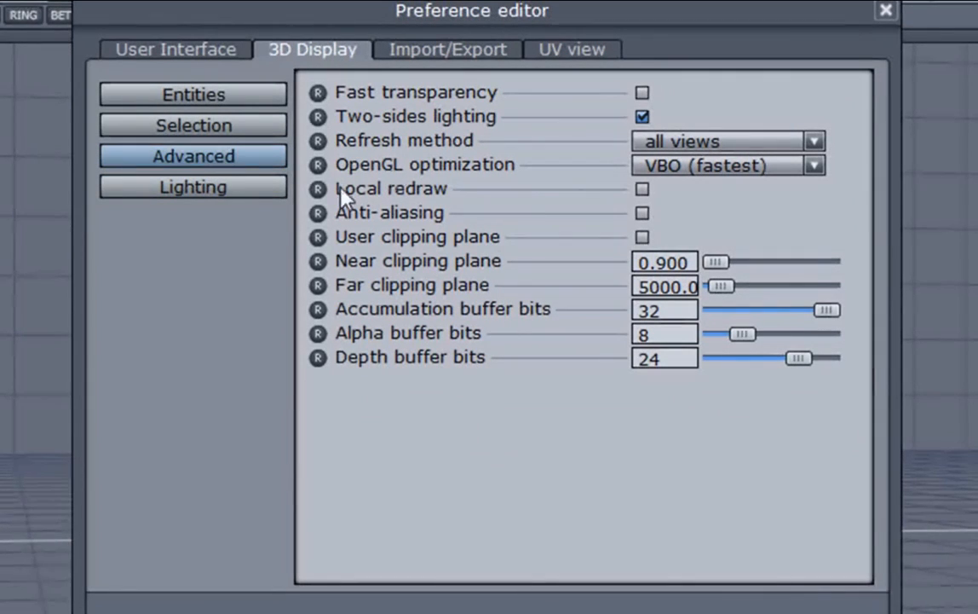
mouse_move(443, 197)
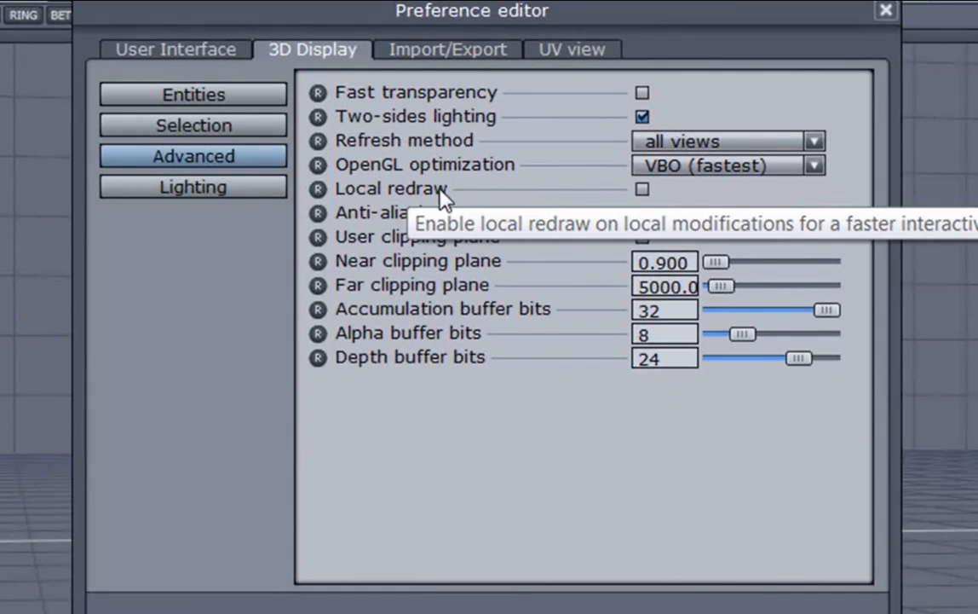
mouse_move(428, 272)
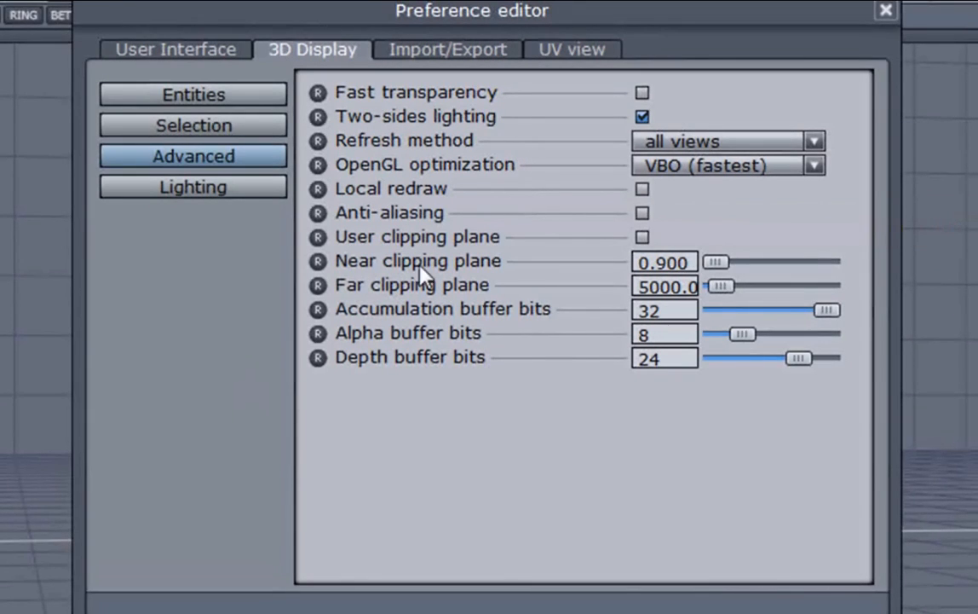
mouse_move(498, 205)
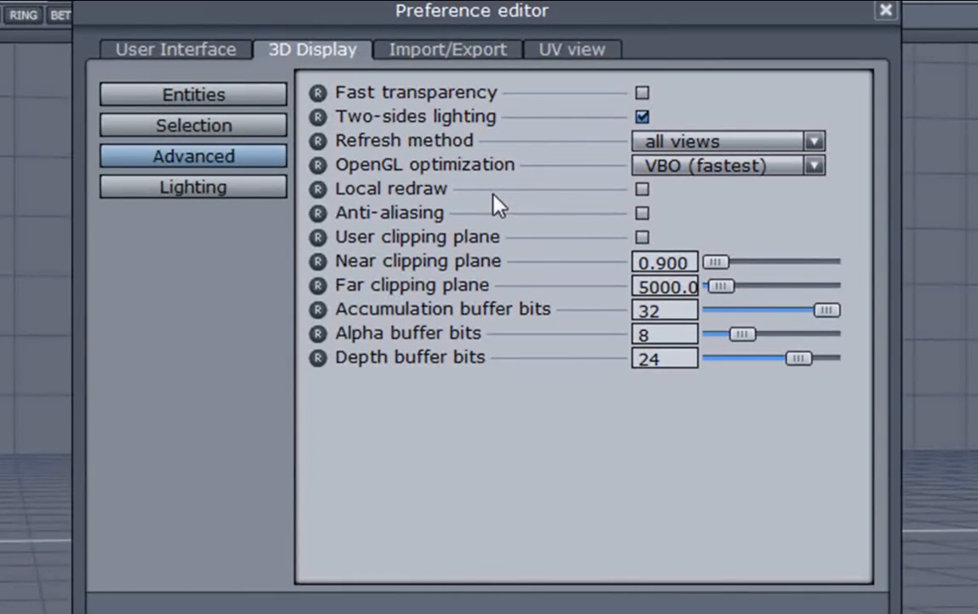
mouse_move(513, 170)
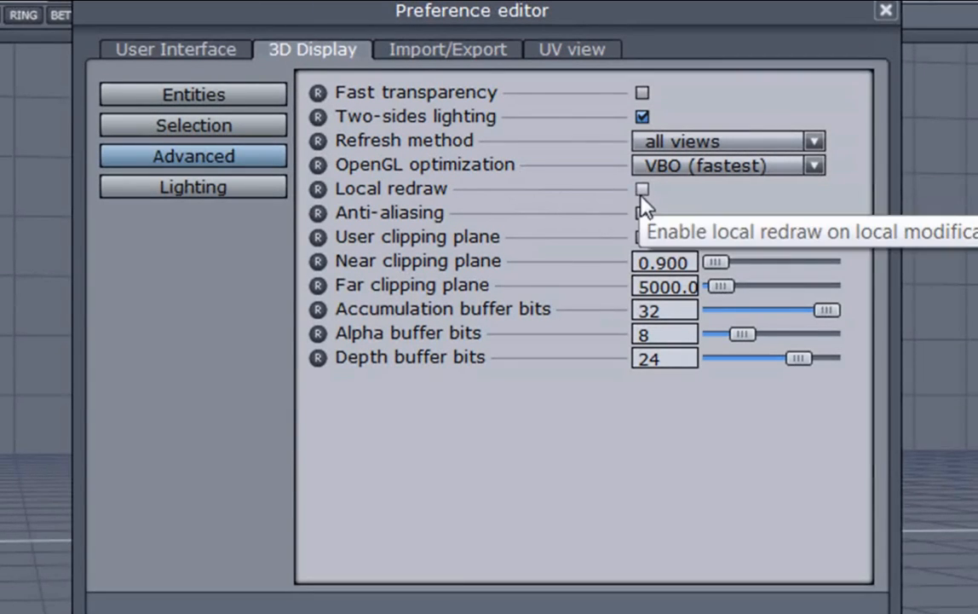
mouse_move(481, 215)
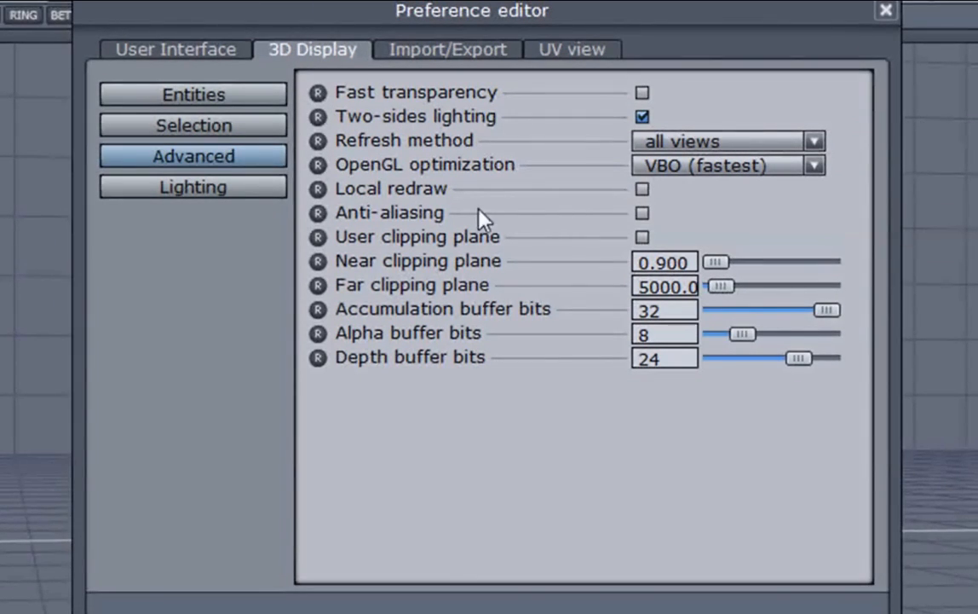
mouse_move(440, 198)
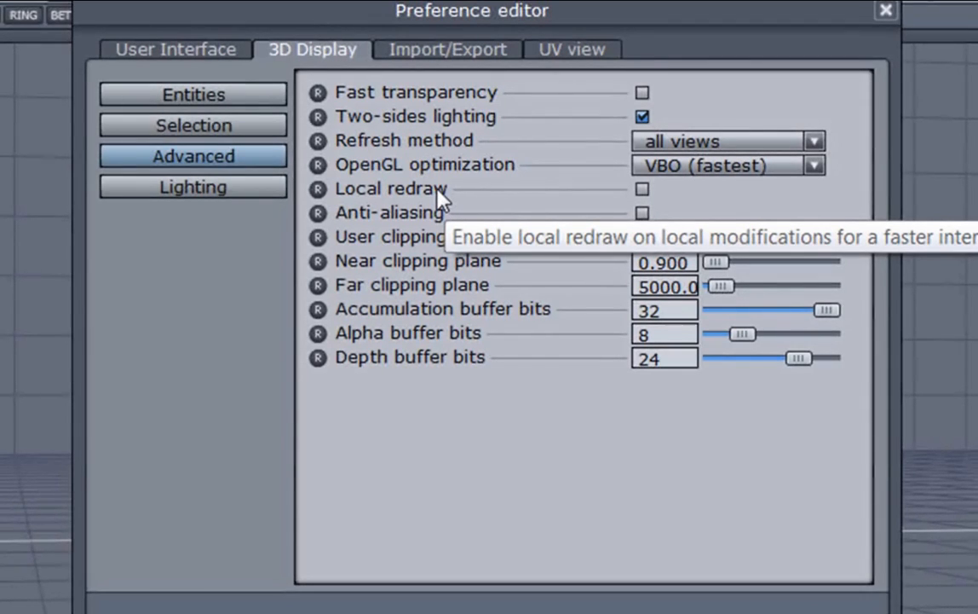
mouse_move(439, 197)
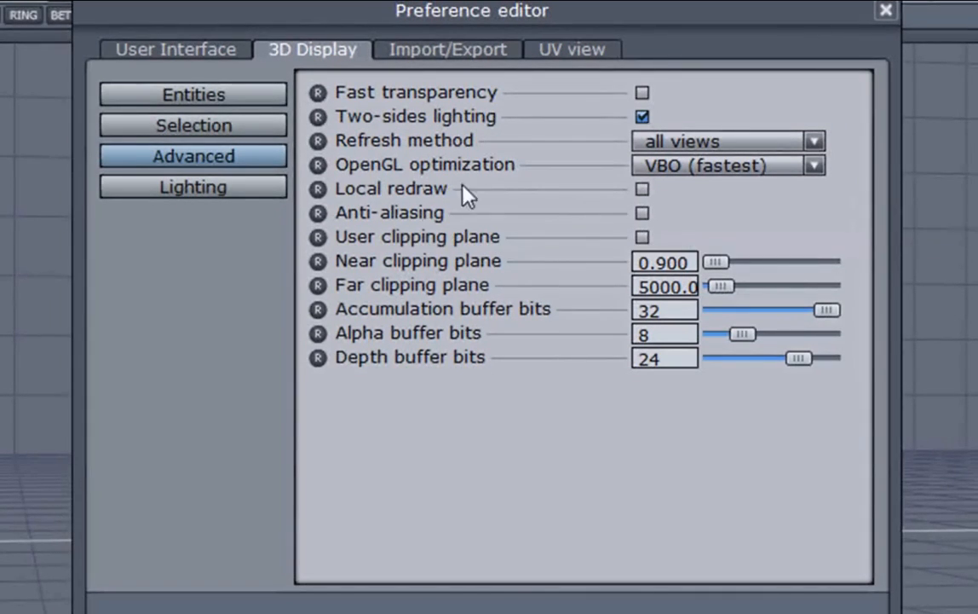
mouse_move(627, 201)
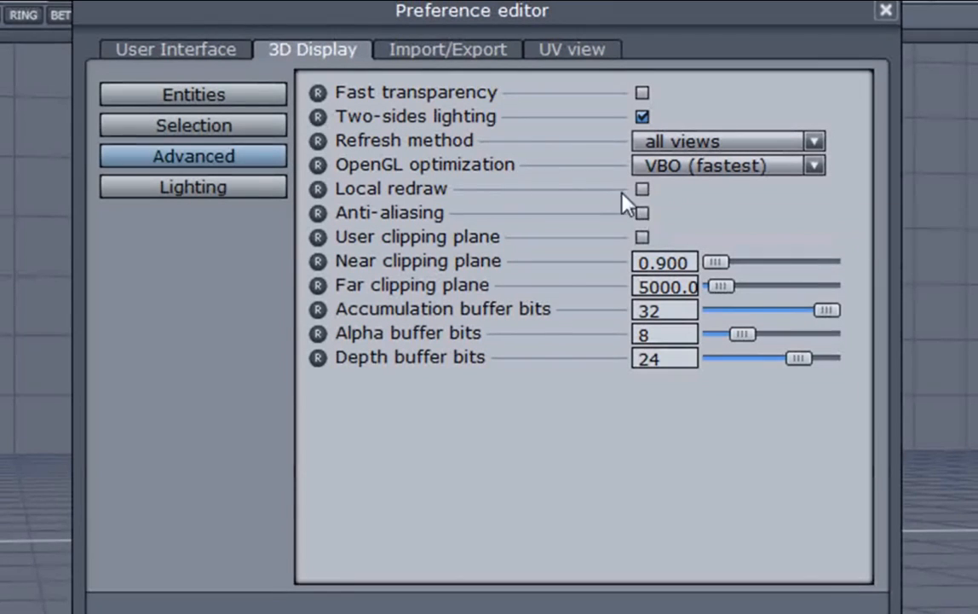
mouse_move(409, 208)
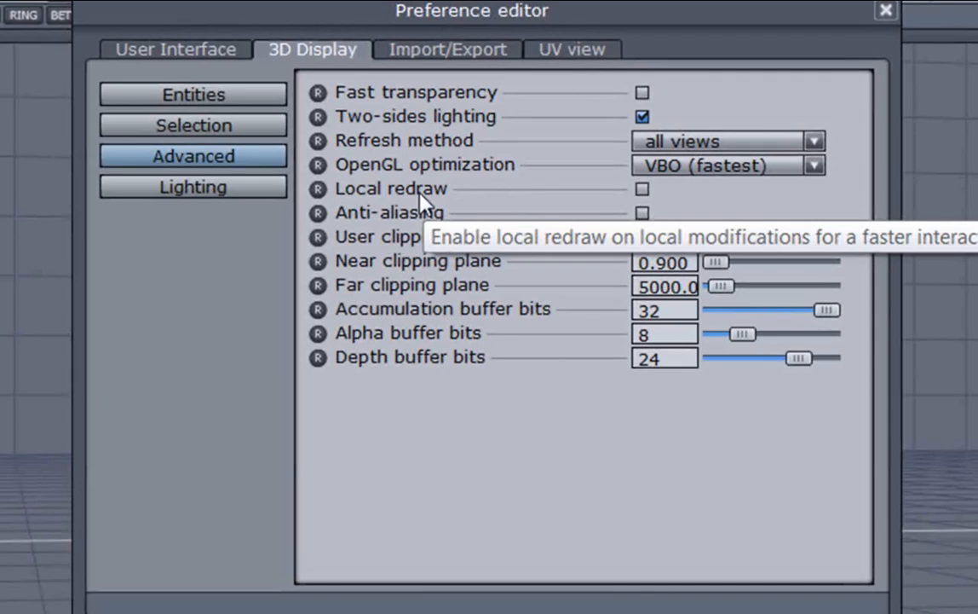
mouse_move(203, 450)
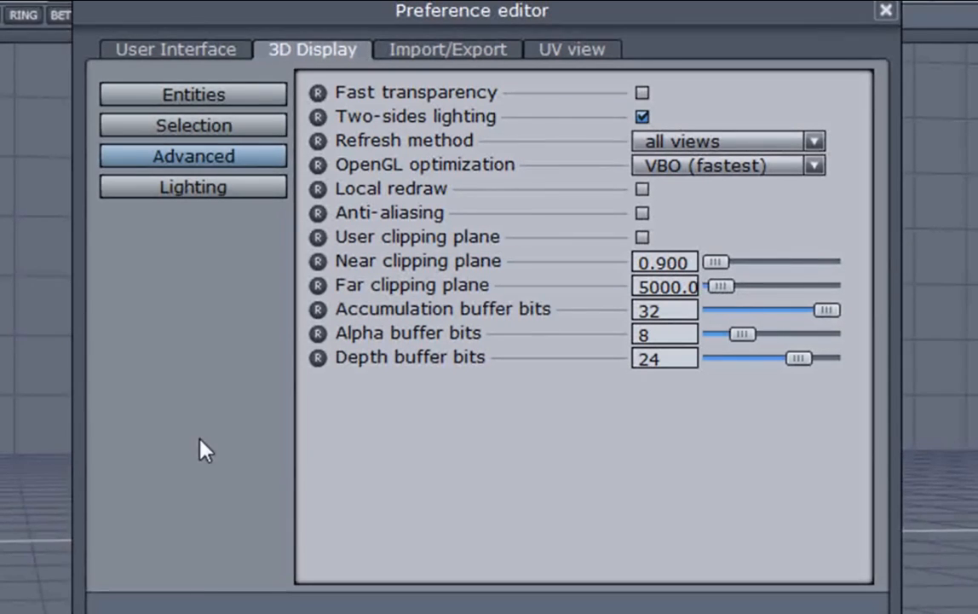
mouse_move(249, 418)
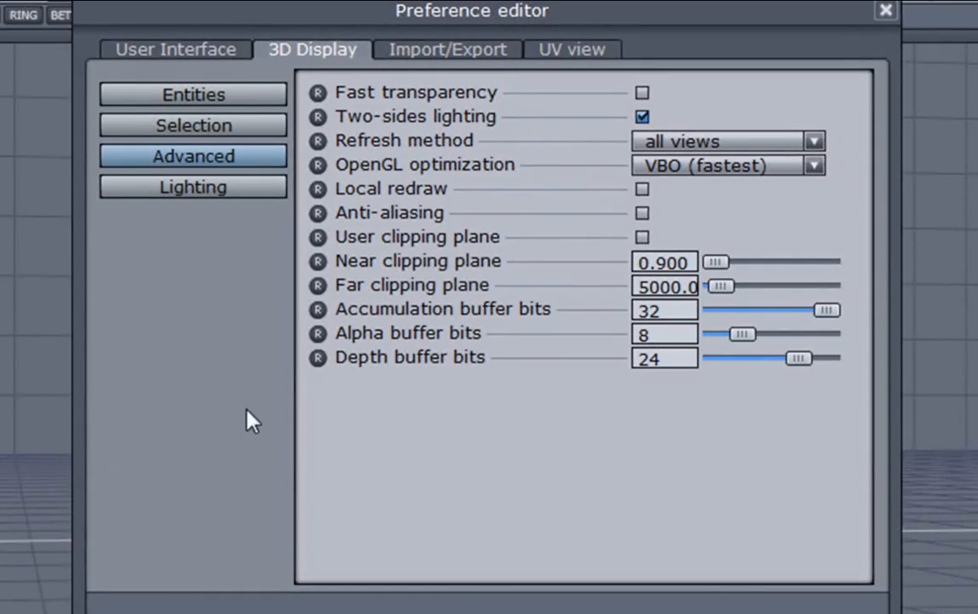
mouse_move(395, 170)
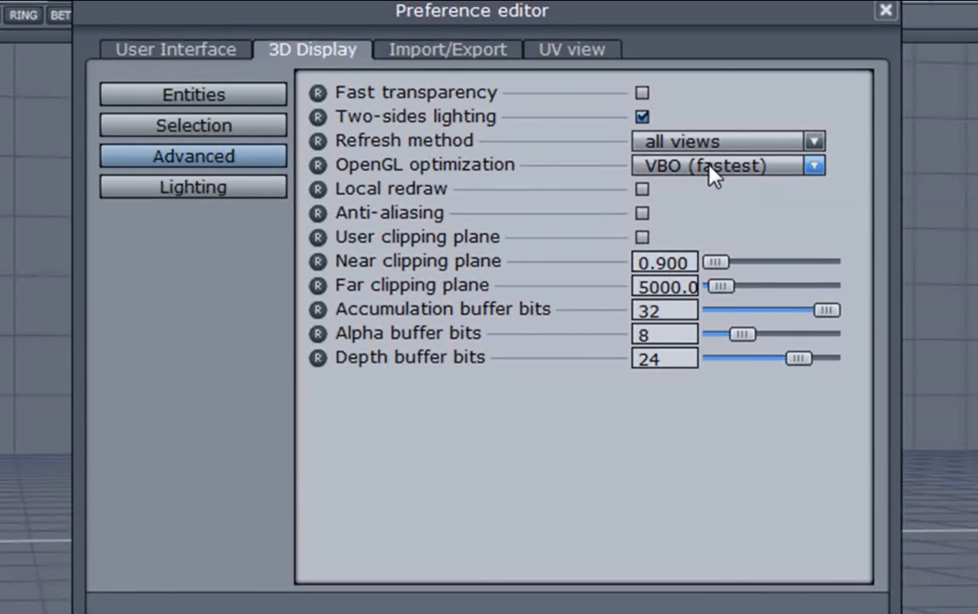
mouse_move(731, 204)
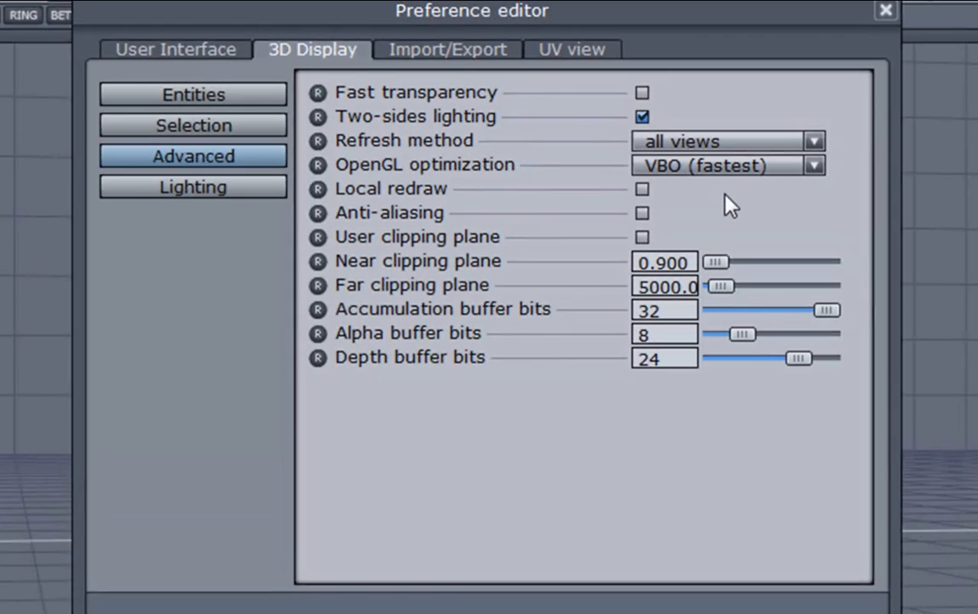
mouse_move(832, 198)
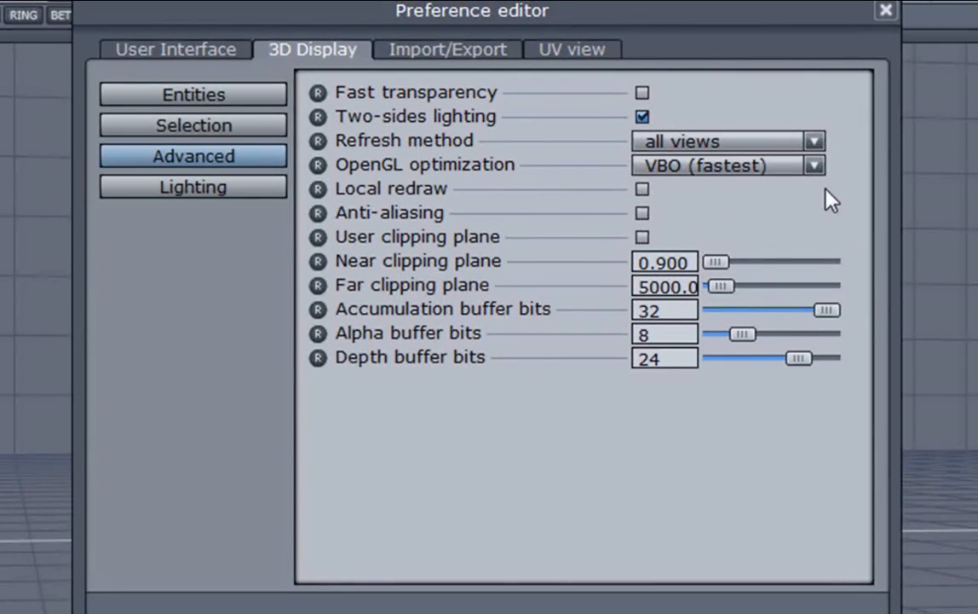
left_click(811, 164)
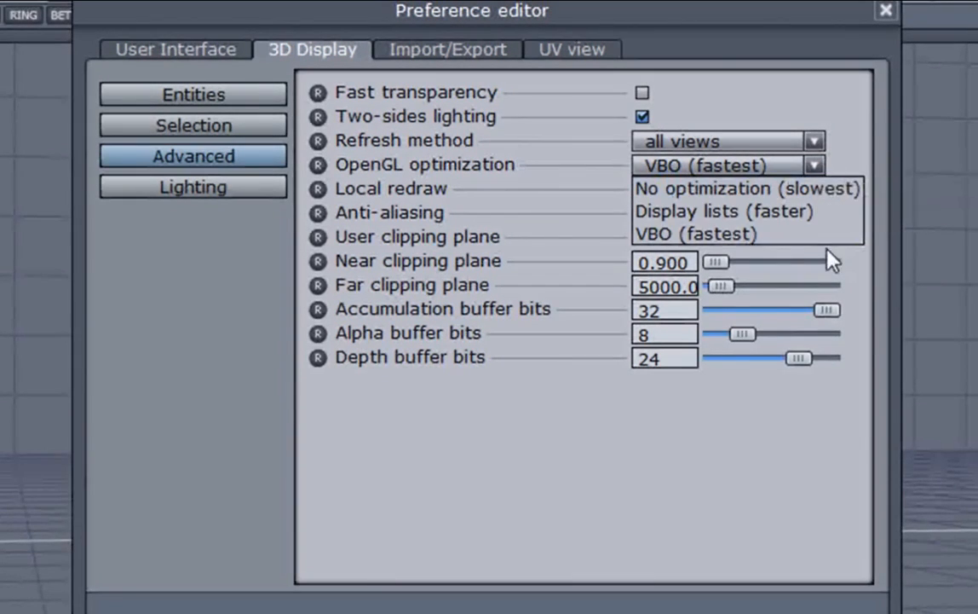
mouse_move(735, 211)
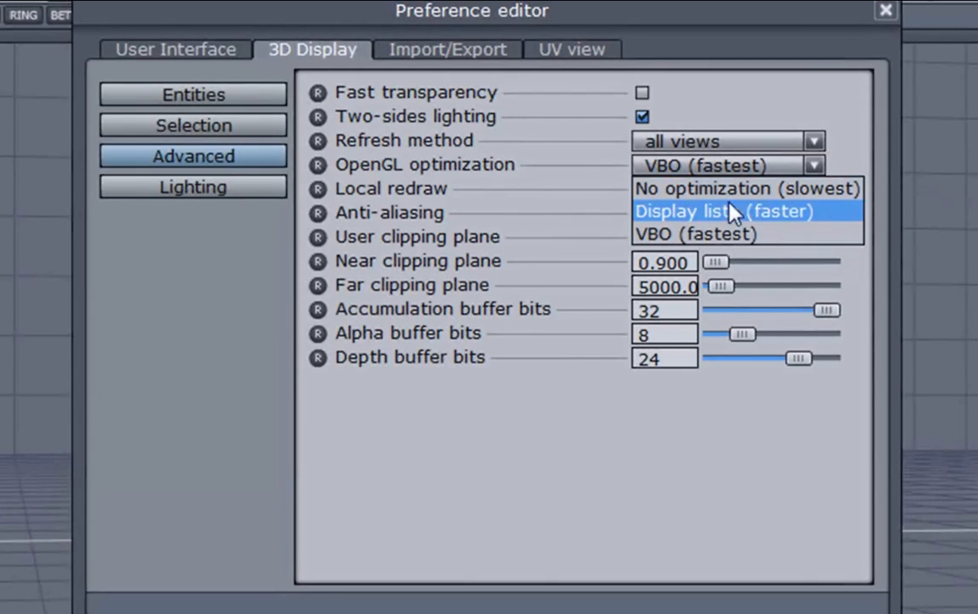
mouse_move(792, 222)
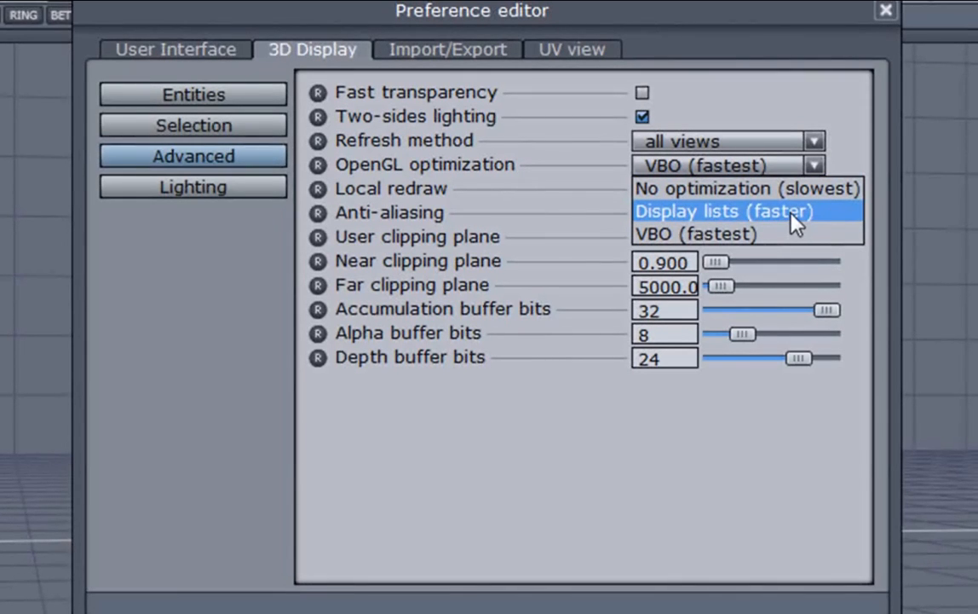
mouse_move(722, 187)
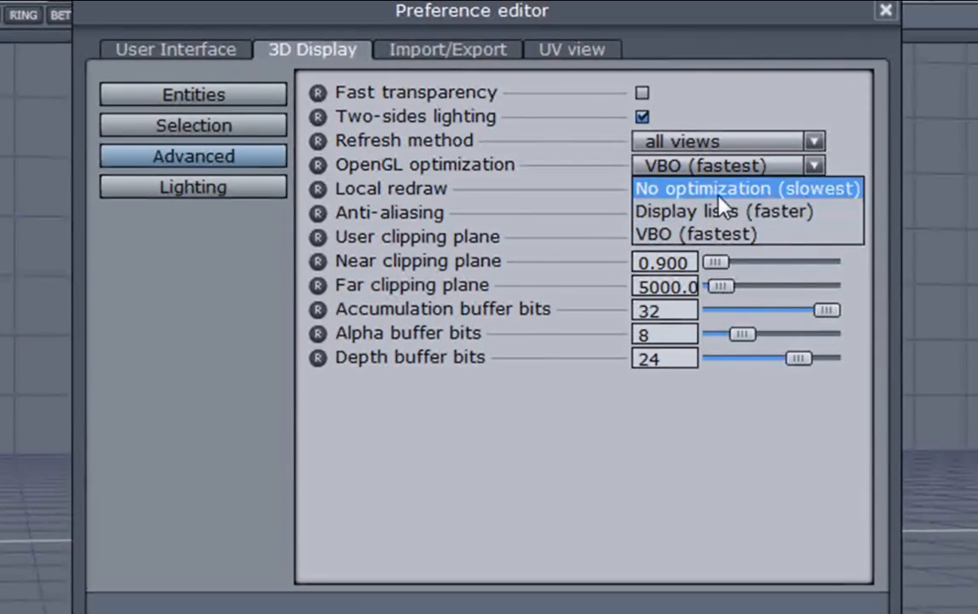
mouse_move(724, 213)
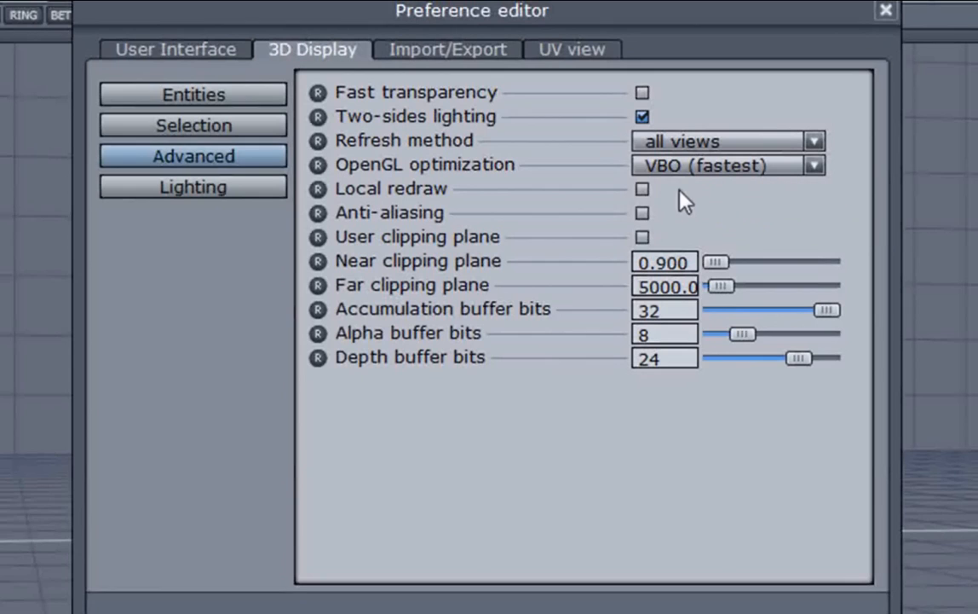
mouse_move(556, 190)
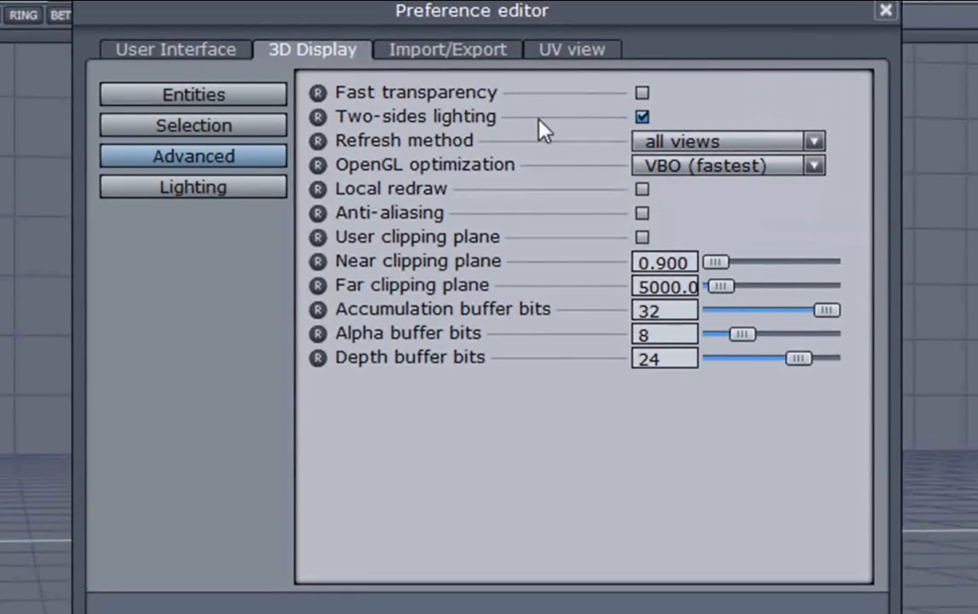
mouse_move(538, 196)
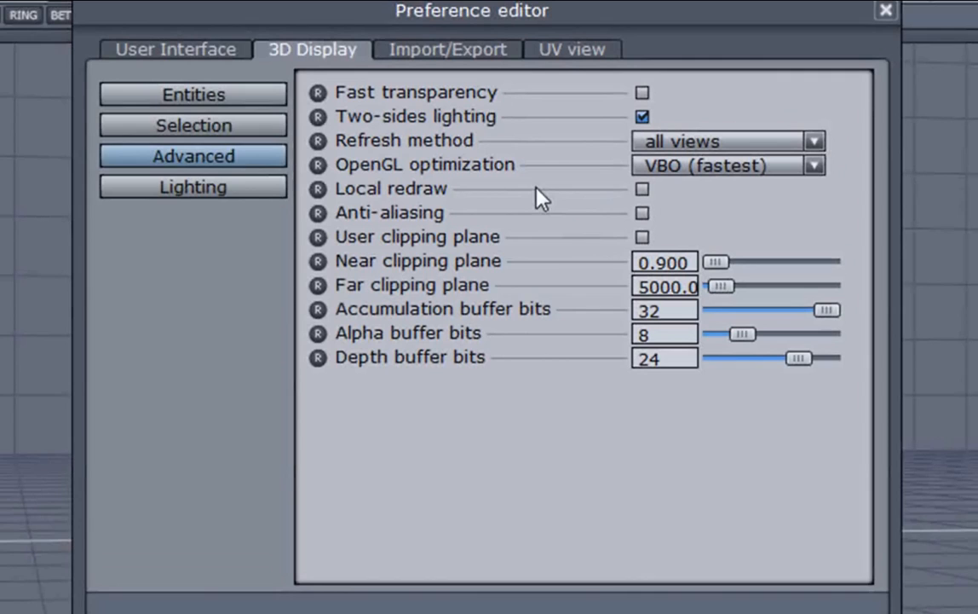
mouse_move(338, 346)
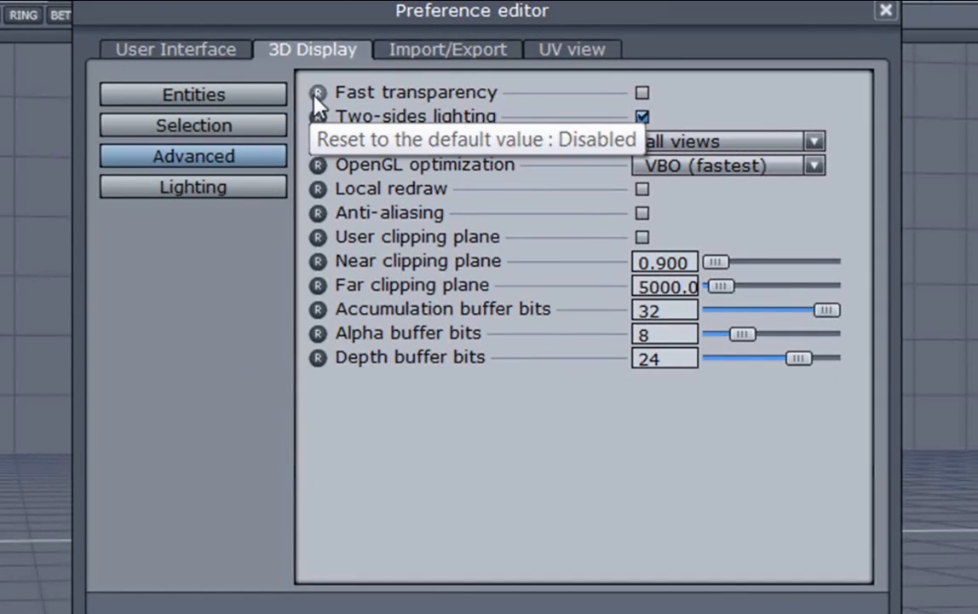
mouse_move(332, 145)
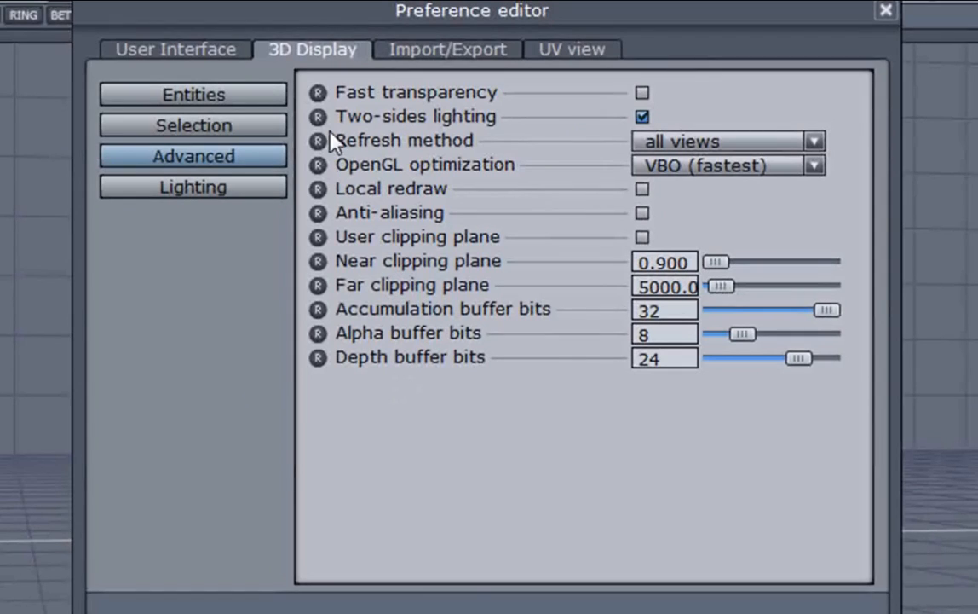
mouse_move(351, 252)
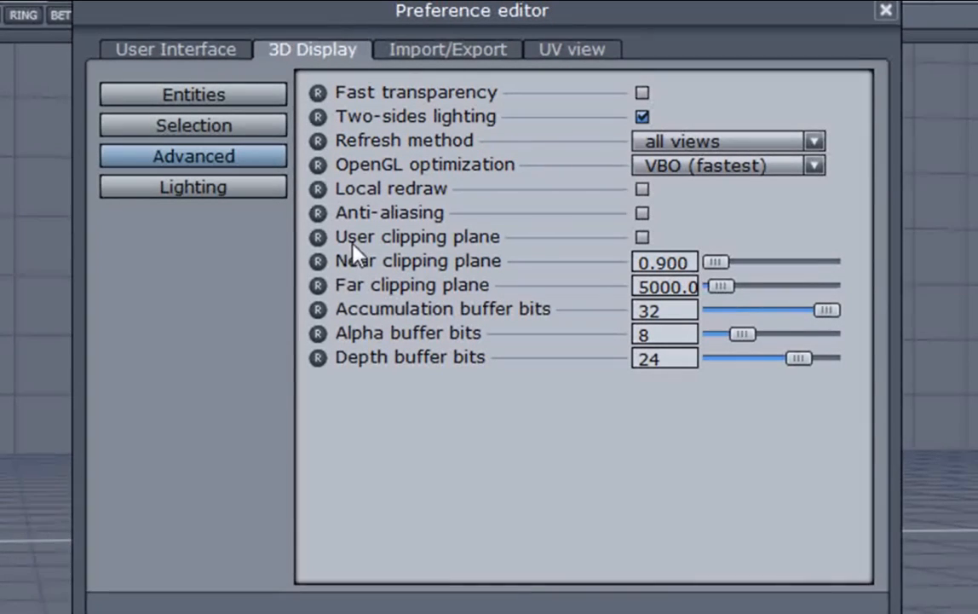
mouse_move(317, 95)
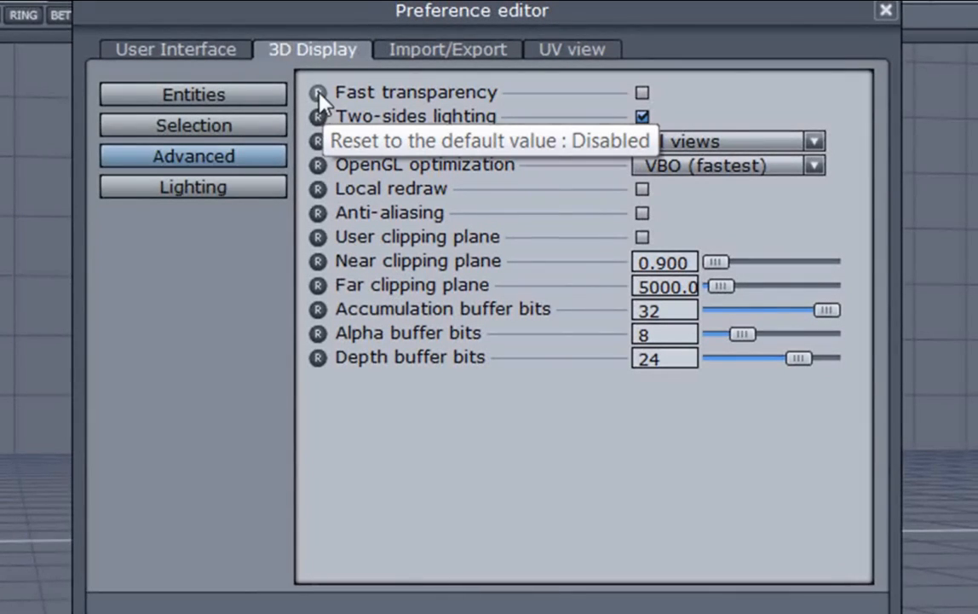
mouse_move(622, 111)
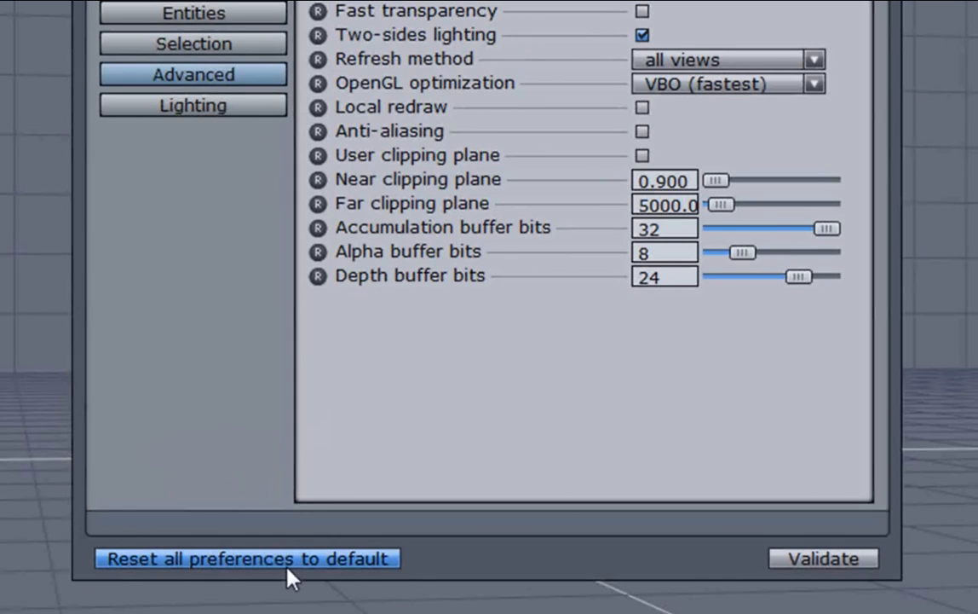
mouse_move(498, 409)
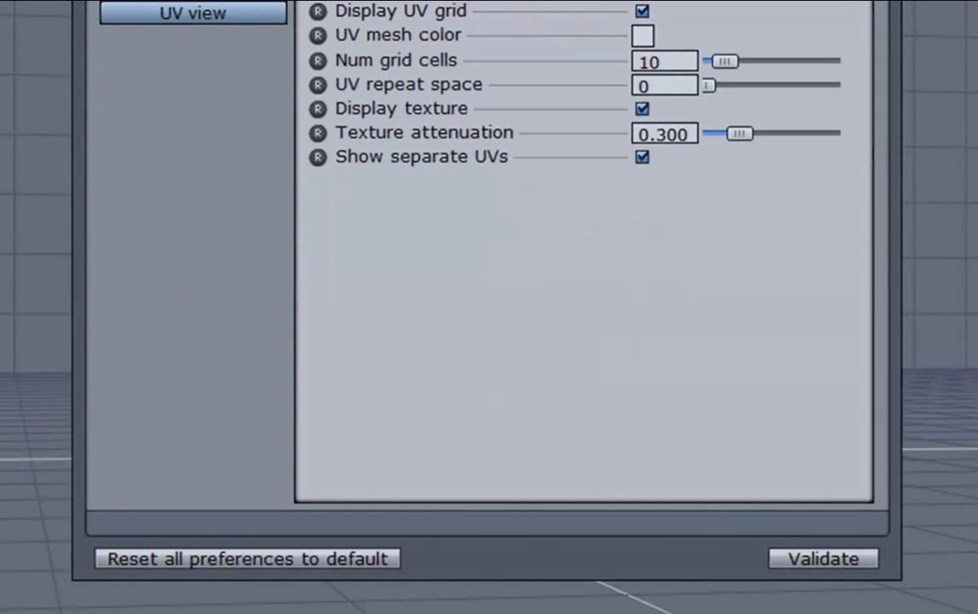
Review Import/Export, then the User Interface Misc settings (undo levels, manipulator size).
left_click(472, 26)
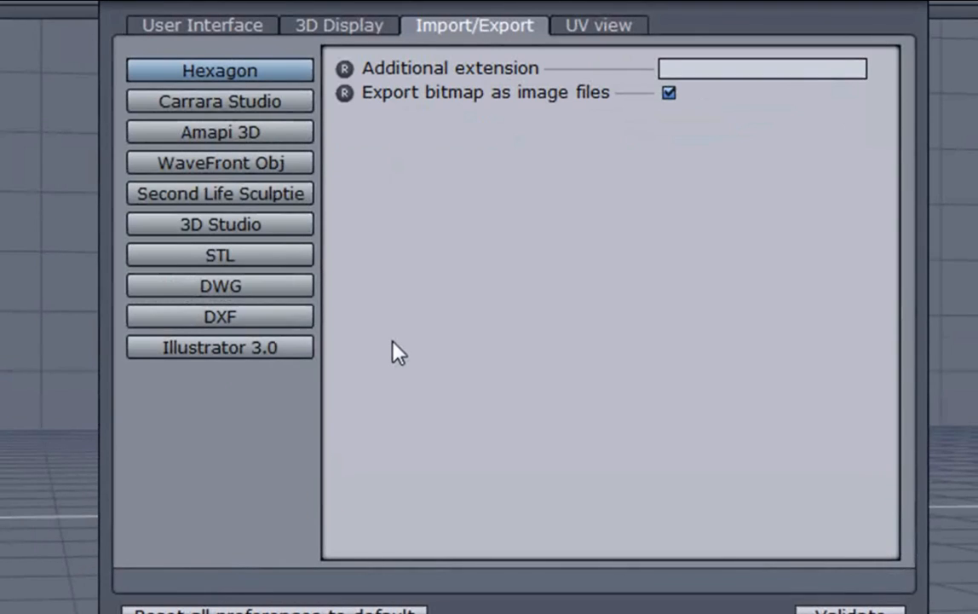
mouse_move(252, 41)
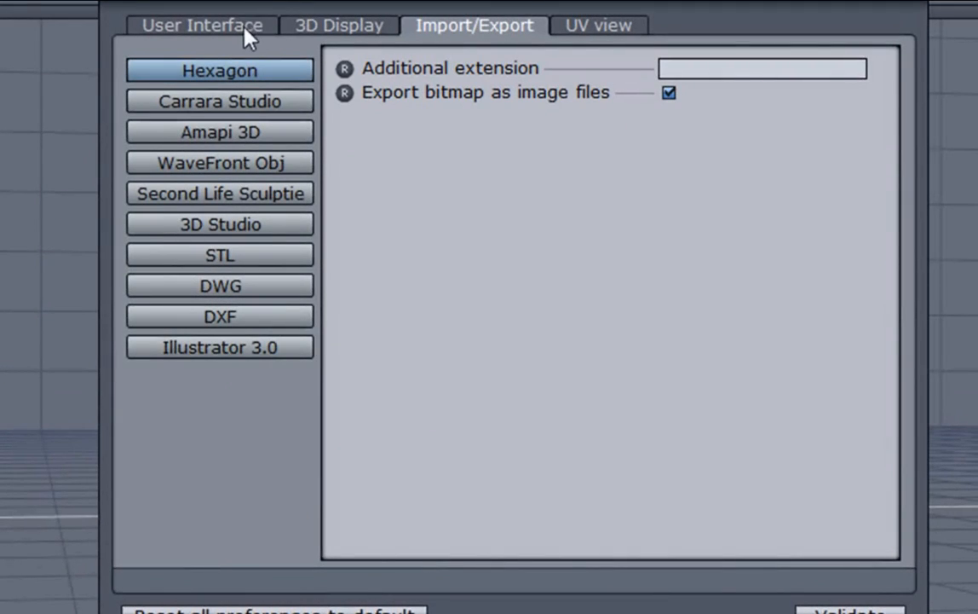
left_click(201, 25)
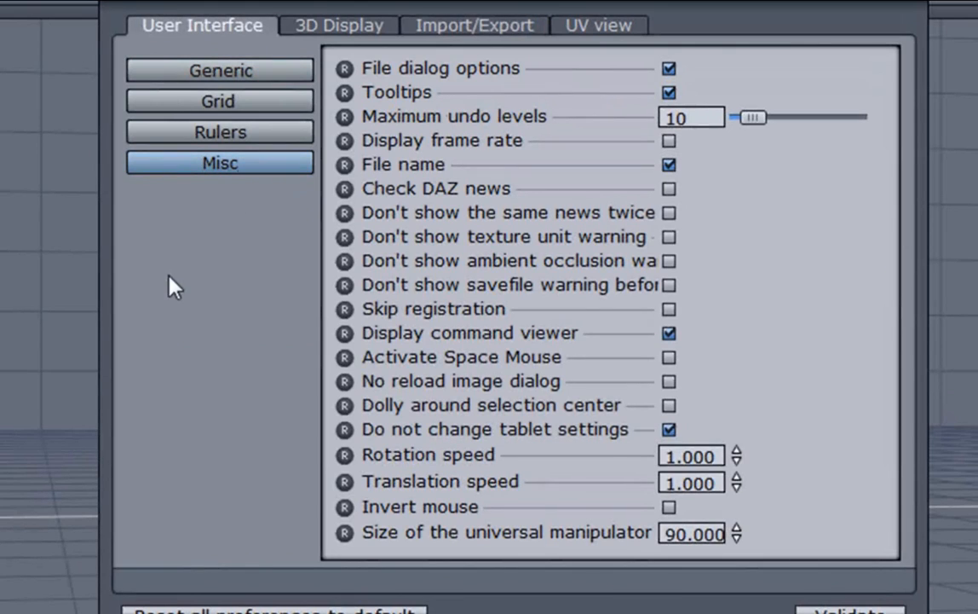
mouse_move(511, 119)
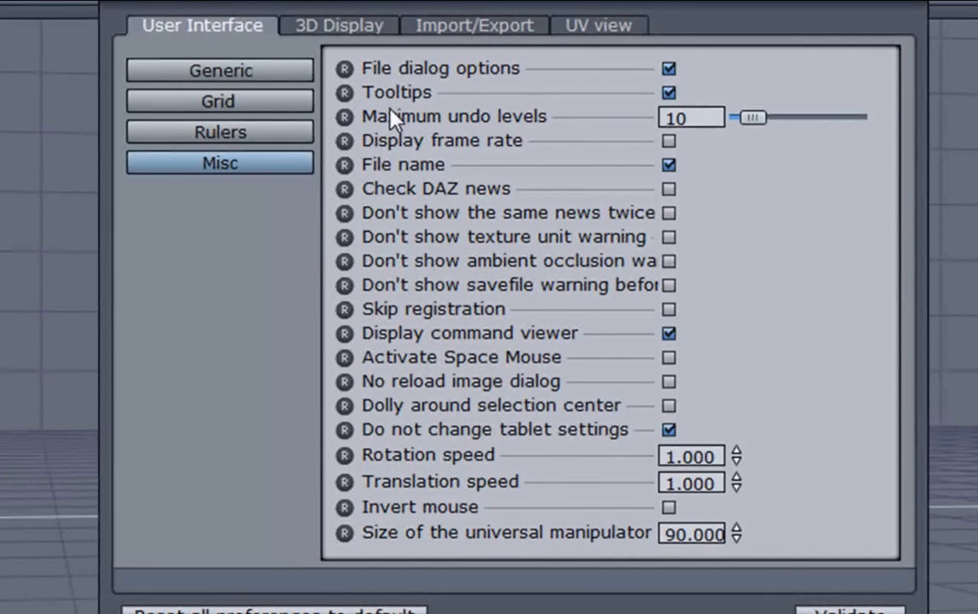
mouse_move(672, 147)
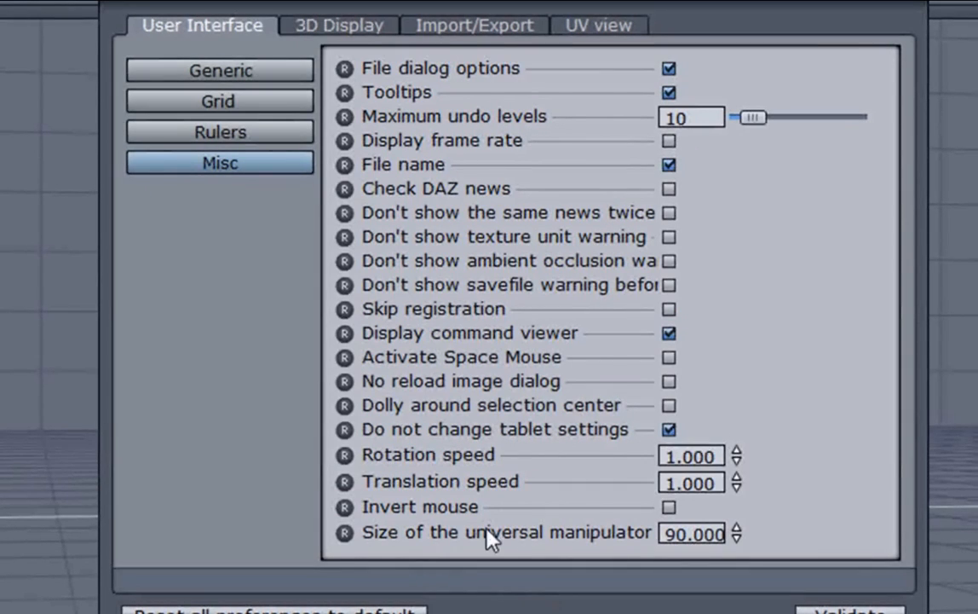
mouse_move(623, 563)
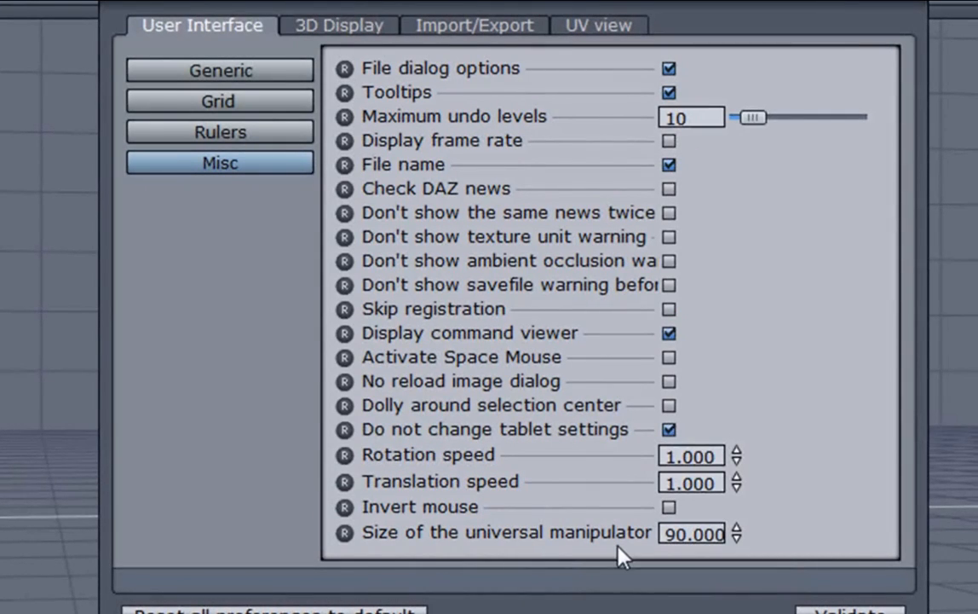
mouse_move(562, 563)
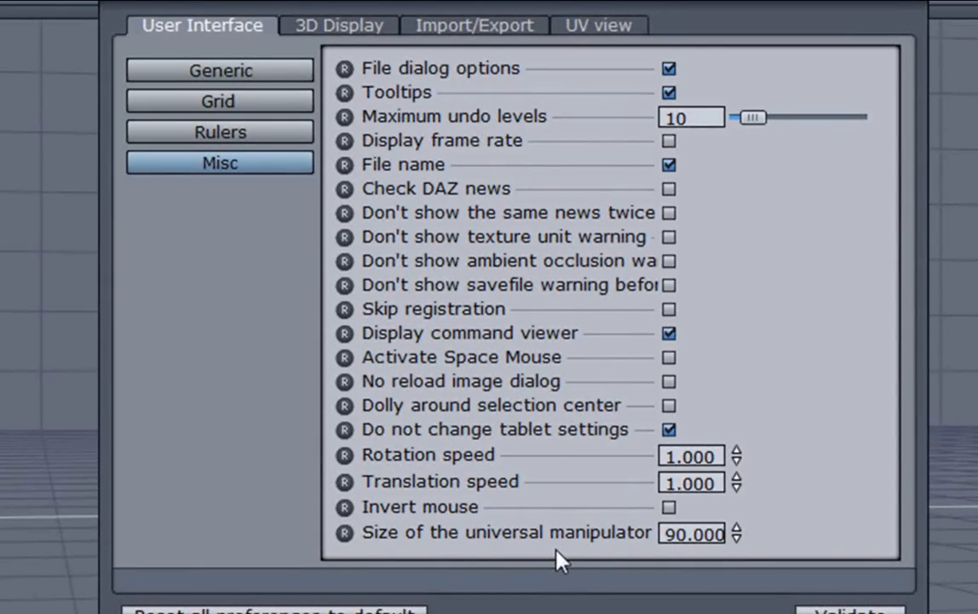
mouse_move(659, 542)
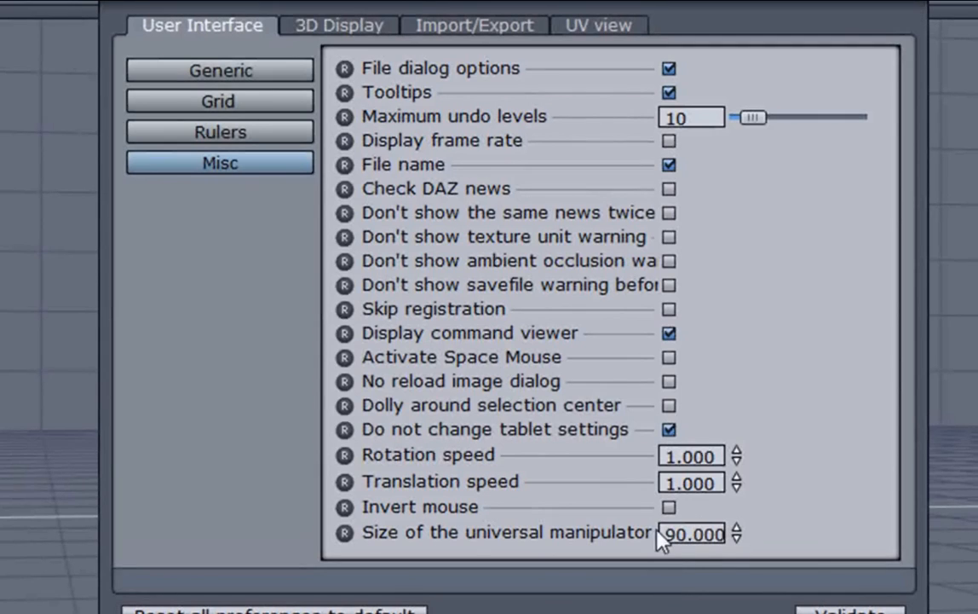